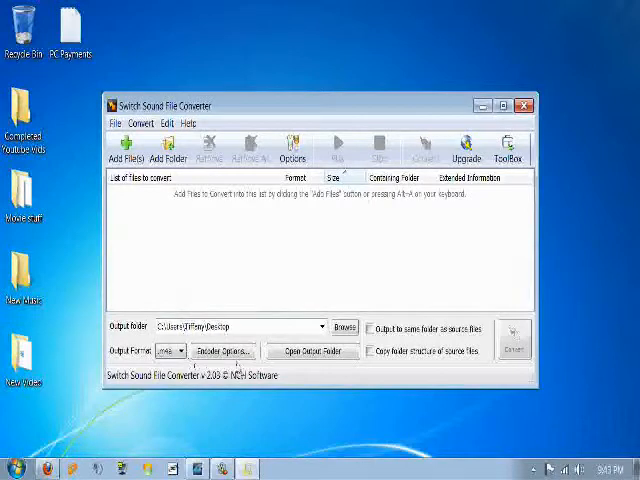
Review the AAC/M4A encoder settings without changes and close the sound converter
click(222, 350)
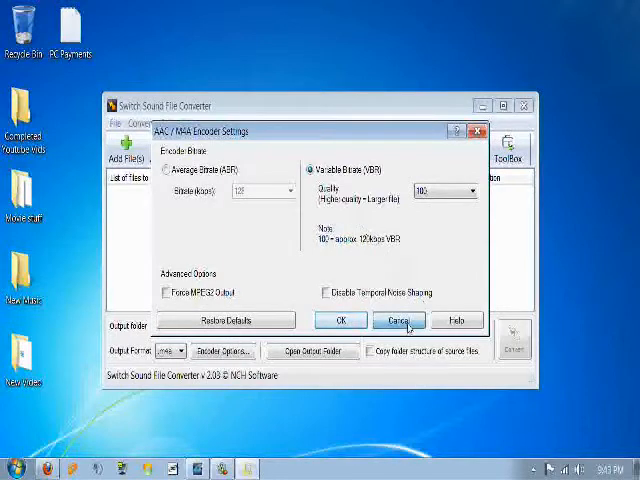
click(398, 320)
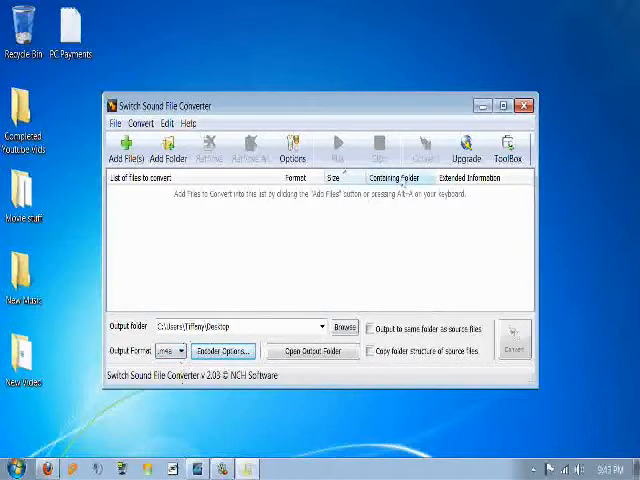
click(524, 104)
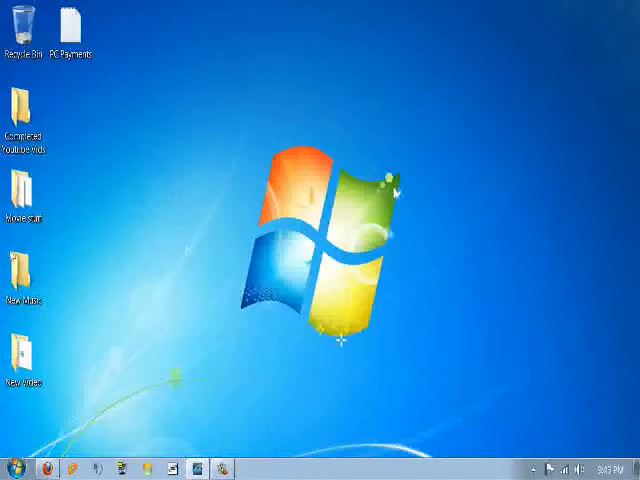
Open Computer from the Start menu to browse the drives
click(12, 468)
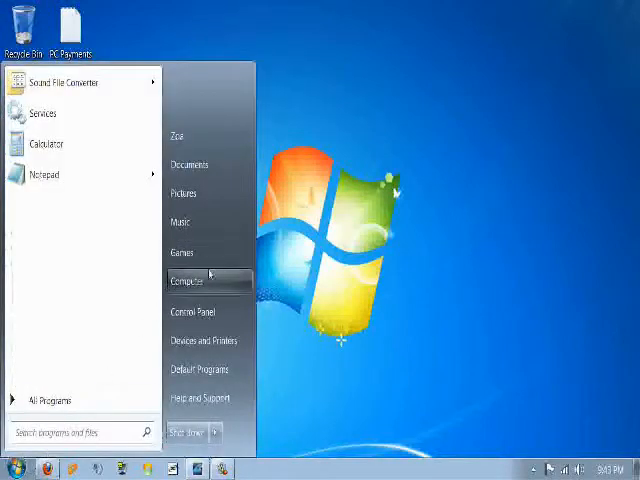
click(188, 280)
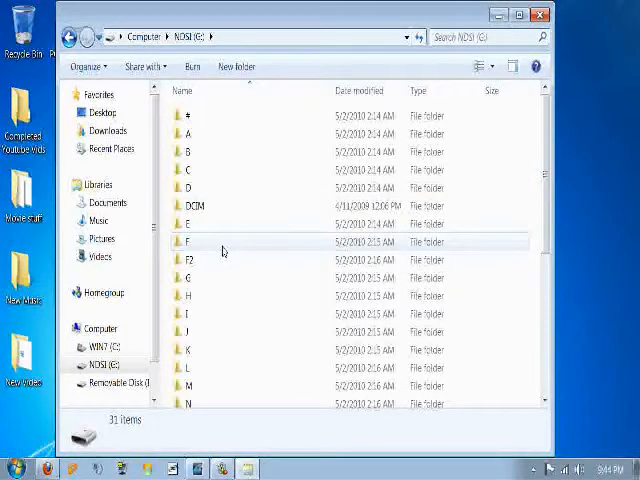
Scroll the NOISE (E:) folder list down to reach the A folder
scroll(down, 3)
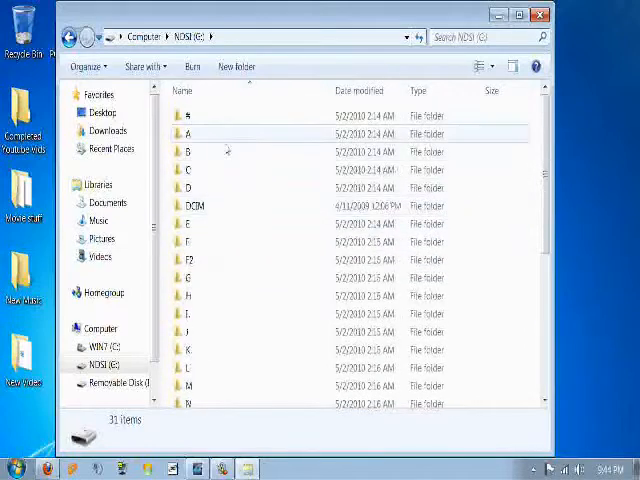
scroll(down, 3)
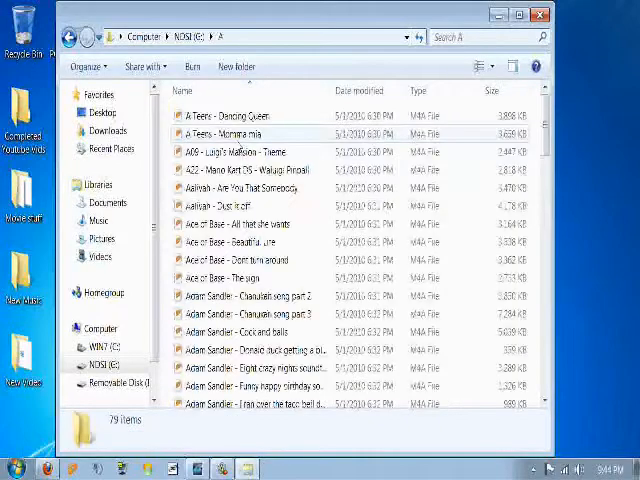
Scroll through the A folder's song files to review them
scroll(down, 3)
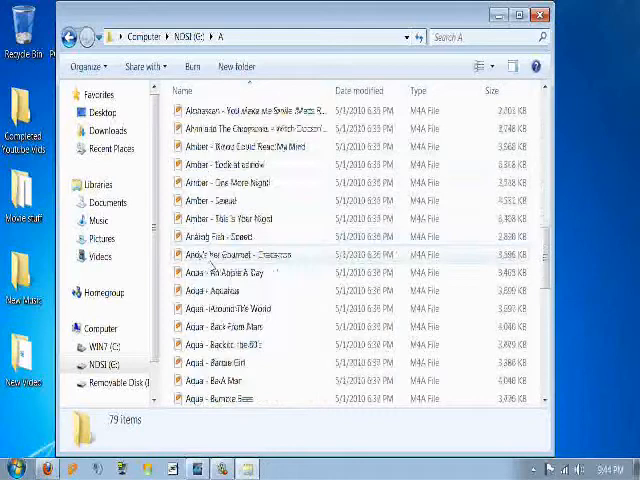
scroll(down, 3)
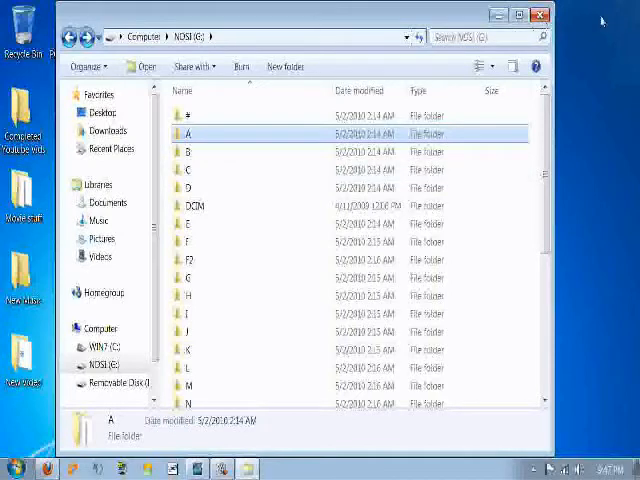
Close the NOISE (E:) Explorer window, leaving the desktop clear
click(540, 14)
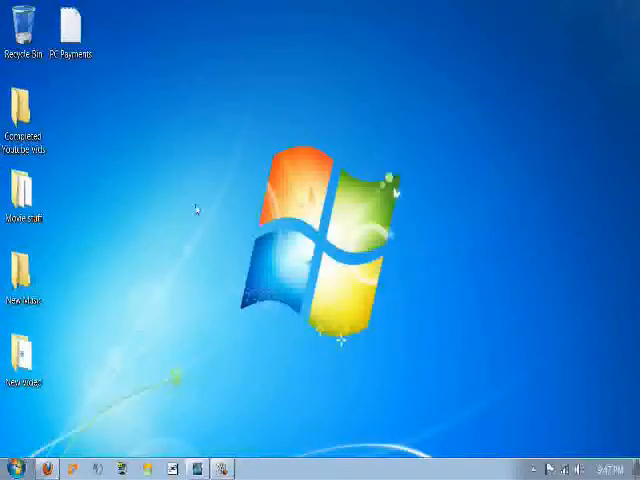
mouse_move(244, 172)
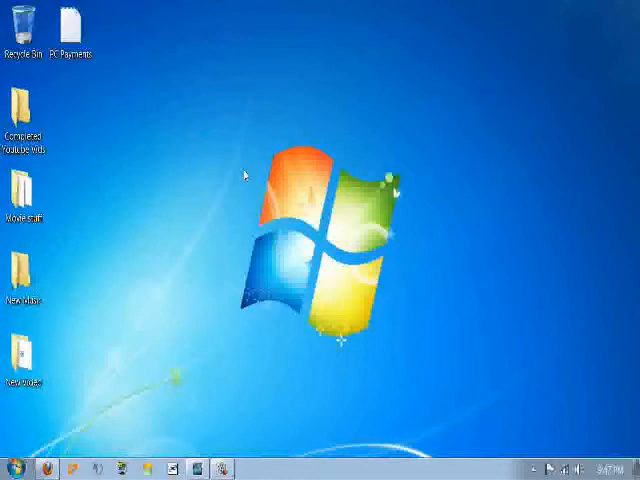